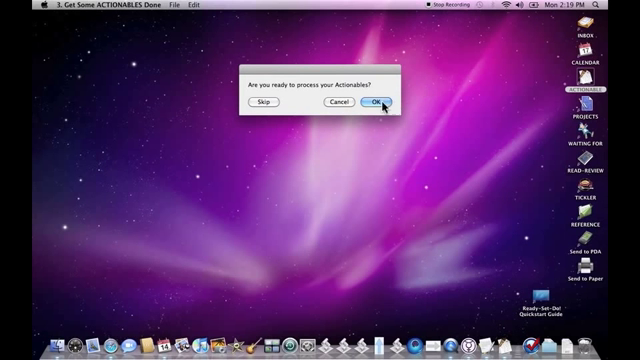
Confirm the 'Are you ready to process your Actionables?' prompt with OK
{"action": "left_click", "coordinate": [376, 104]}
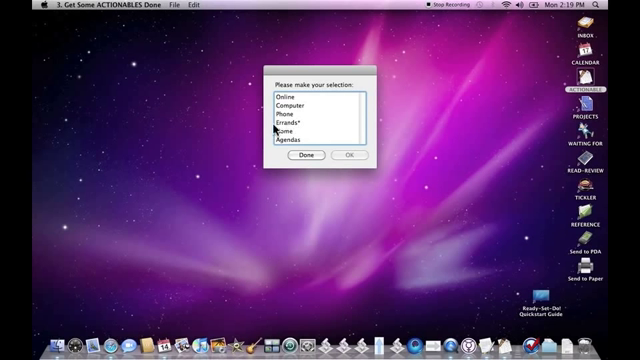
Choose the Errands context and confirm it with OK
{"action": "left_click", "coordinate": [292, 124]}
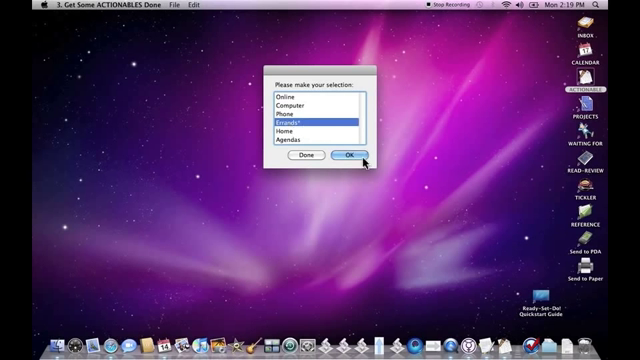
{"action": "left_click", "coordinate": [352, 156]}
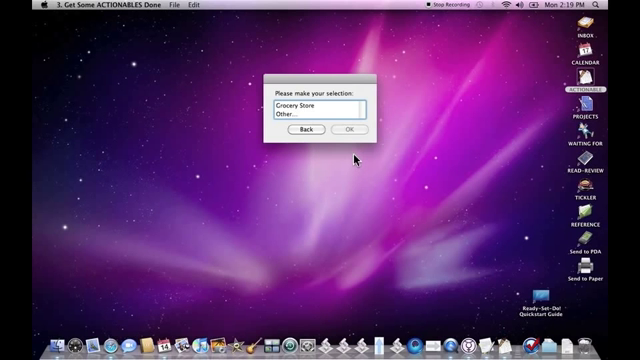
{"action": "mouse_move", "coordinate": [332, 80]}
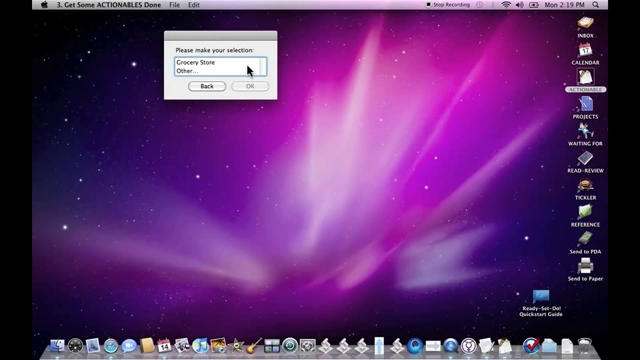
{"action": "mouse_move", "coordinate": [524, 112]}
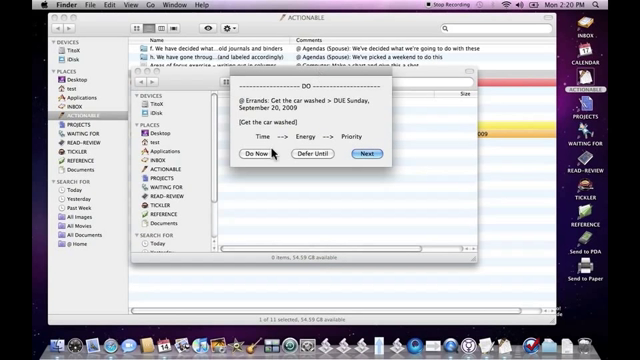
{"action": "mouse_move", "coordinate": [262, 154]}
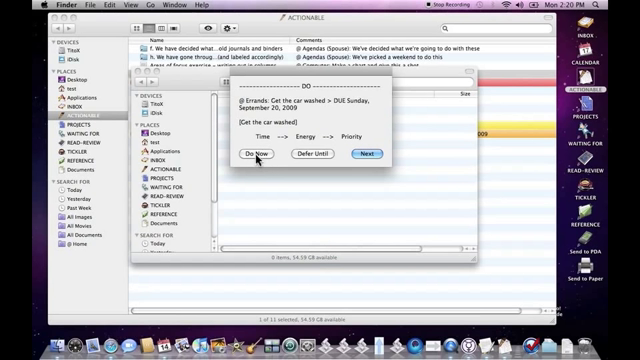
Choose Do Now for the 'Get the car washed' errand
{"action": "left_click", "coordinate": [258, 154]}
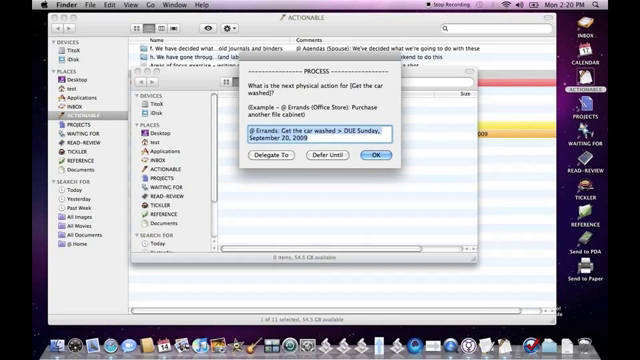
{"action": "mouse_move", "coordinate": [324, 162]}
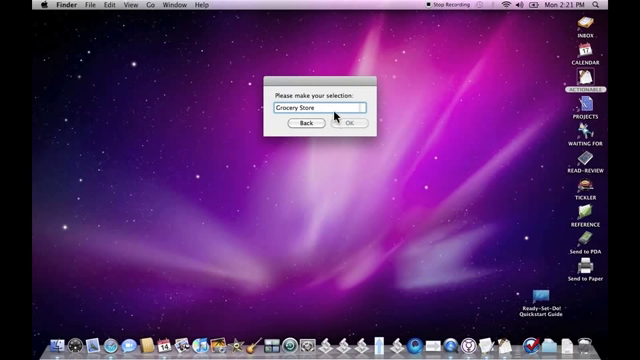
Choose Grocery Store and answer Yes to the 'no more urgent or significant tasks' notice
{"action": "left_click", "coordinate": [360, 124]}
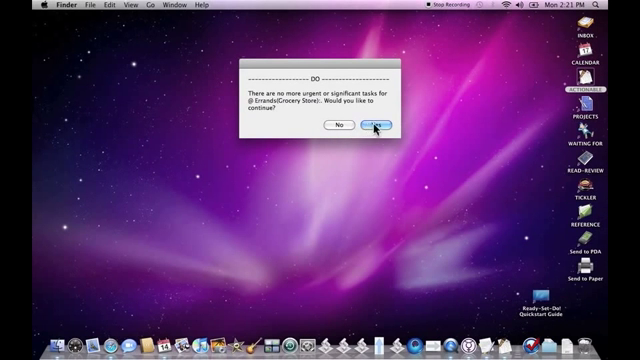
{"action": "left_click", "coordinate": [374, 124]}
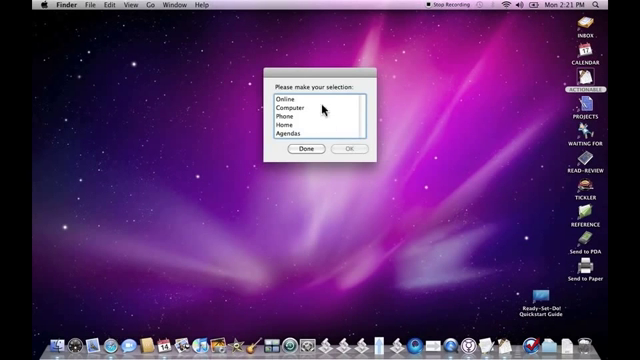
{"action": "mouse_move", "coordinate": [320, 128]}
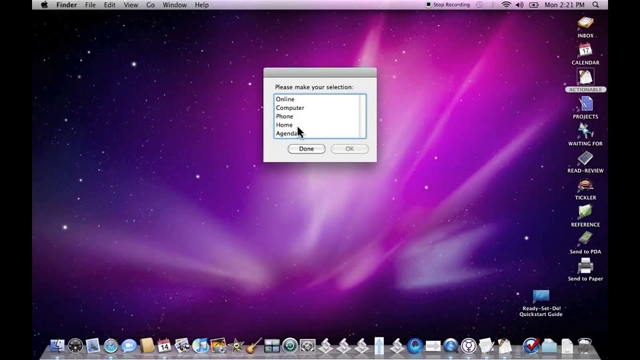
{"action": "mouse_move", "coordinate": [288, 104]}
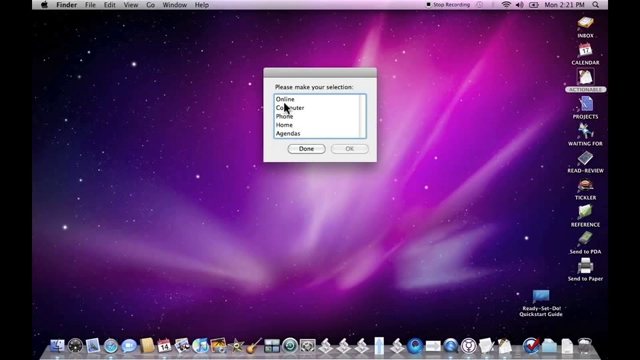
Dismiss the context selection list with Done, leaving the desktop clear
{"action": "left_click", "coordinate": [284, 112]}
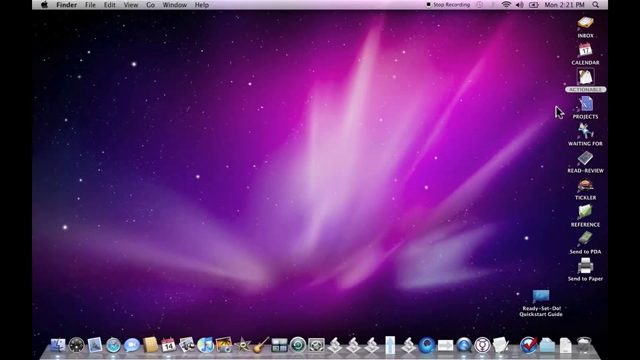
{"action": "mouse_move", "coordinate": [424, 8]}
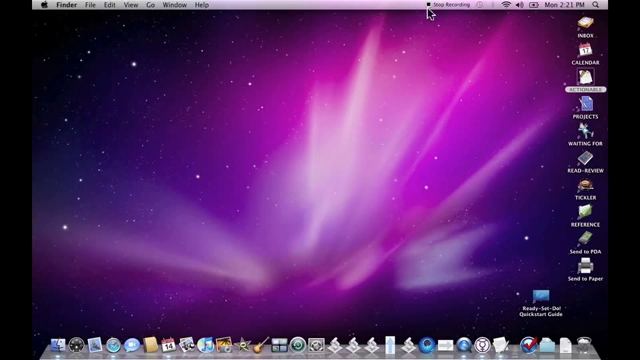